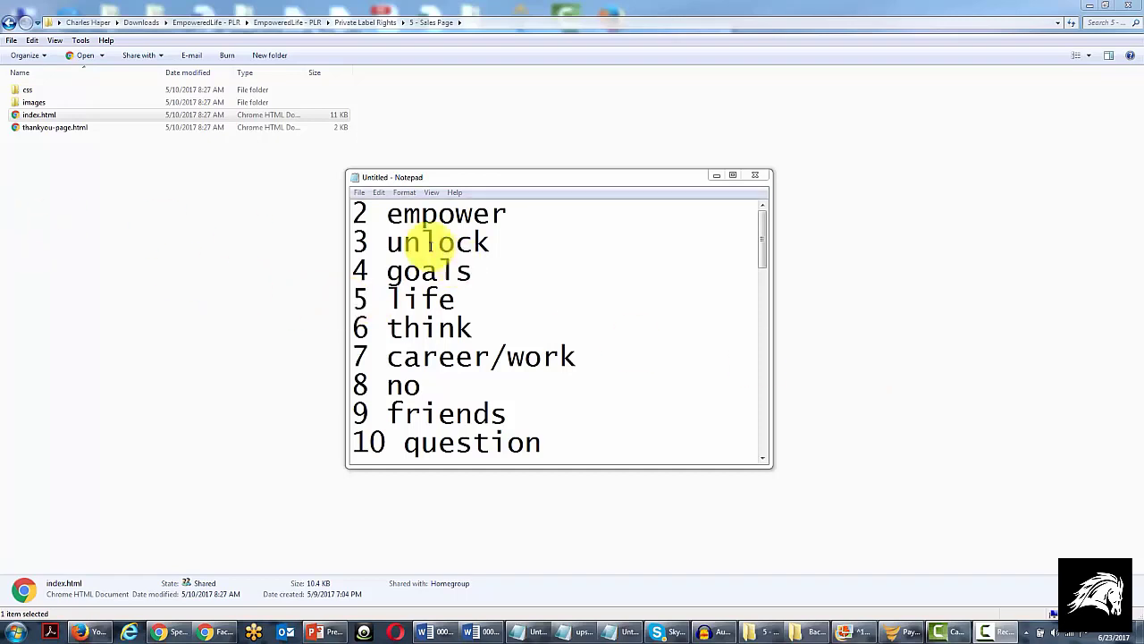
# - Search the image library for "power" and add the flexed-arm drawing as the first scene
pyautogui.scroll(-3)
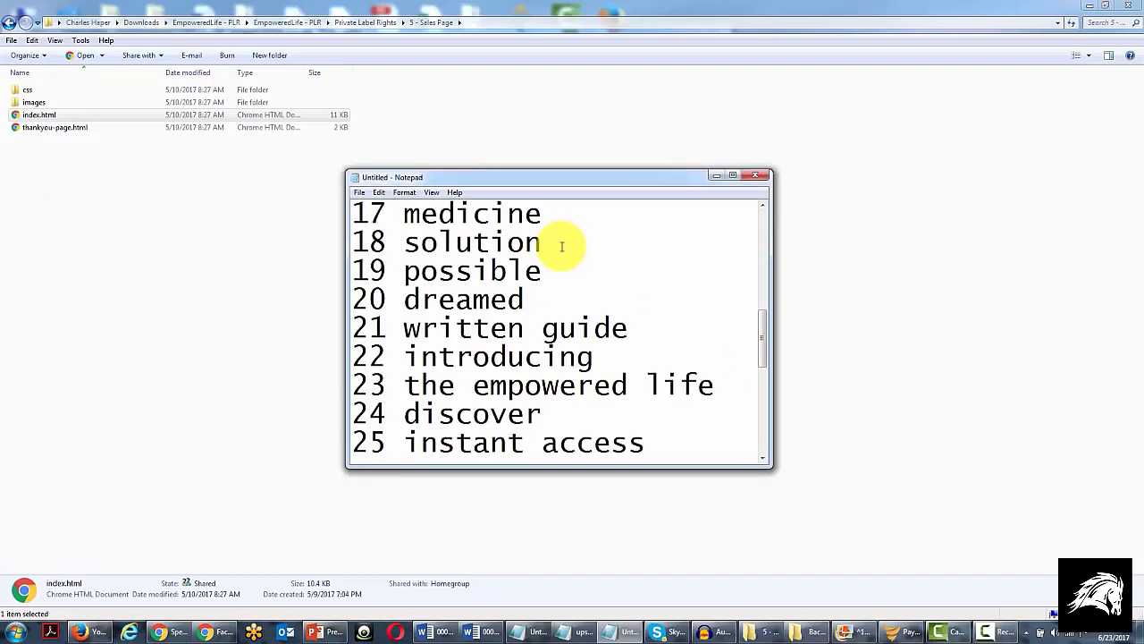
pyautogui.scroll(-3)
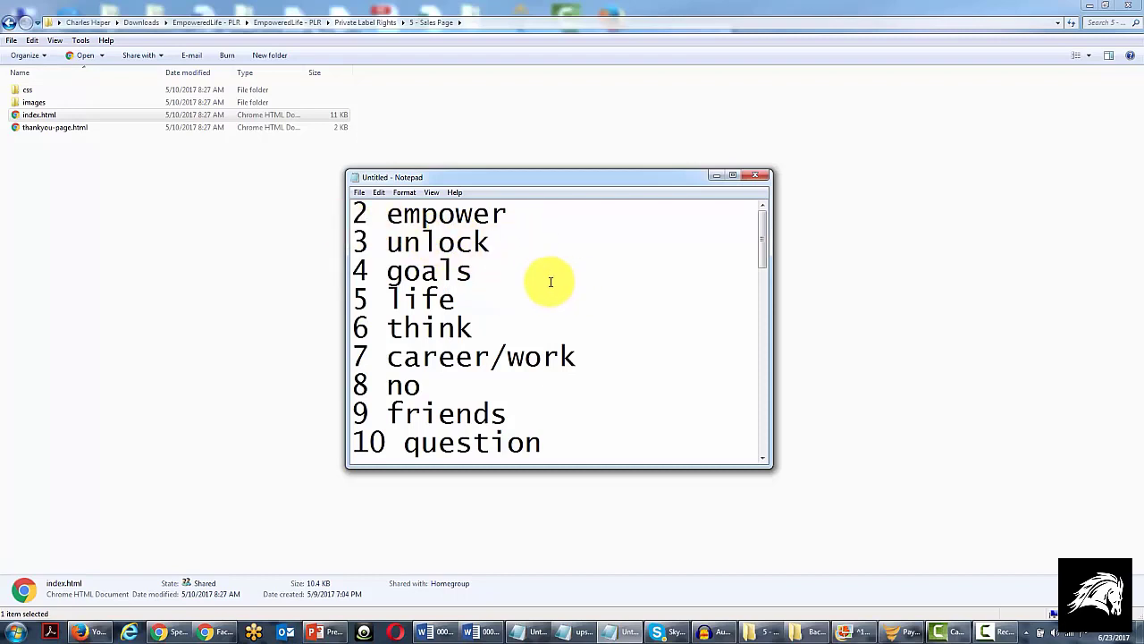
pyautogui.moveTo(529, 254)
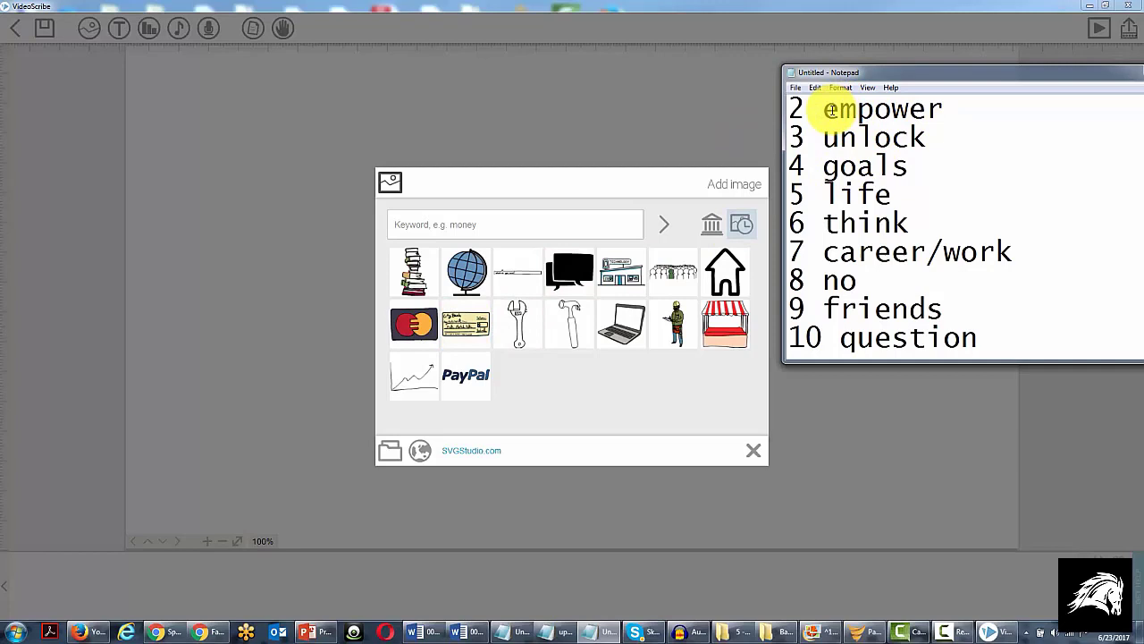
pyautogui.moveTo(449, 184)
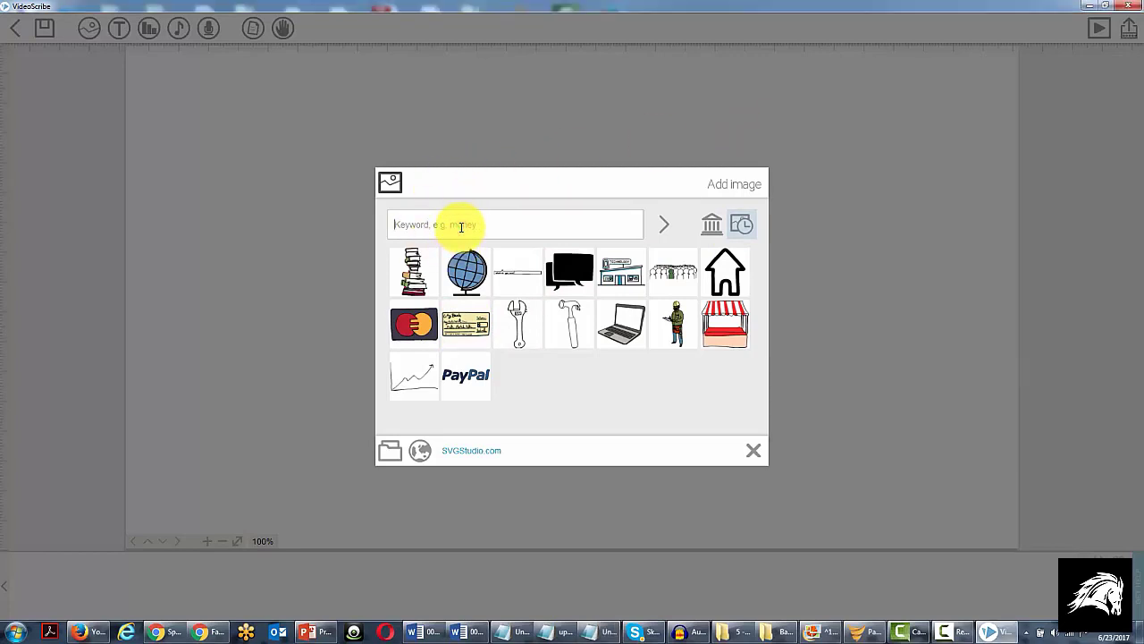
pyautogui.write('power')
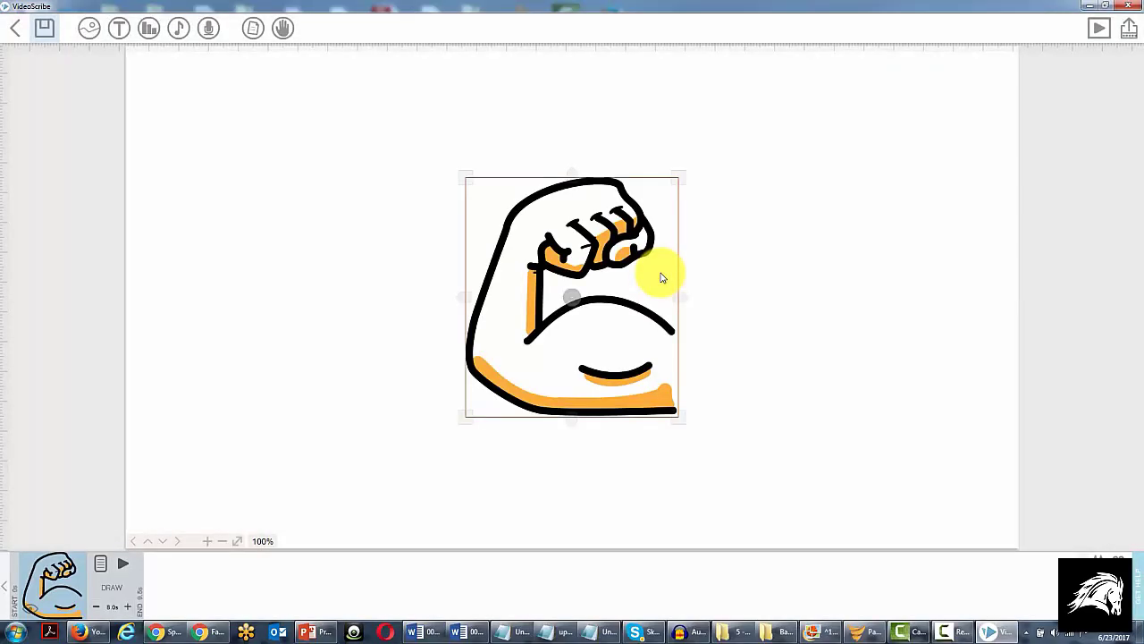
pyautogui.moveTo(697, 272)
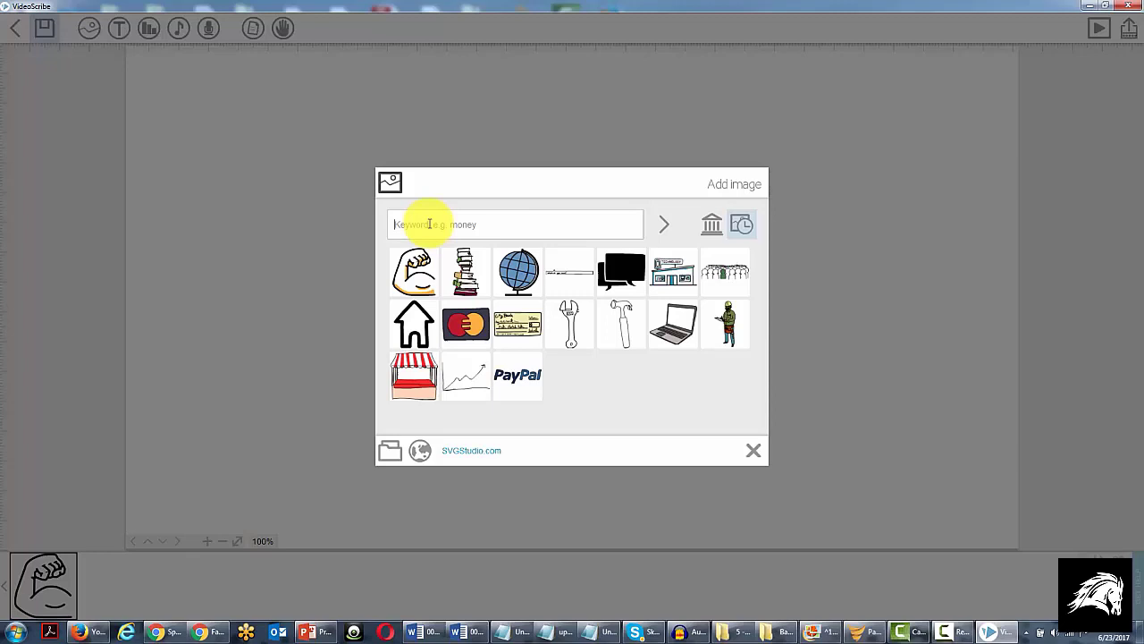
# - Search images for "lock" and add the key drawing as the second scene for unlock
pyautogui.write('unlock')
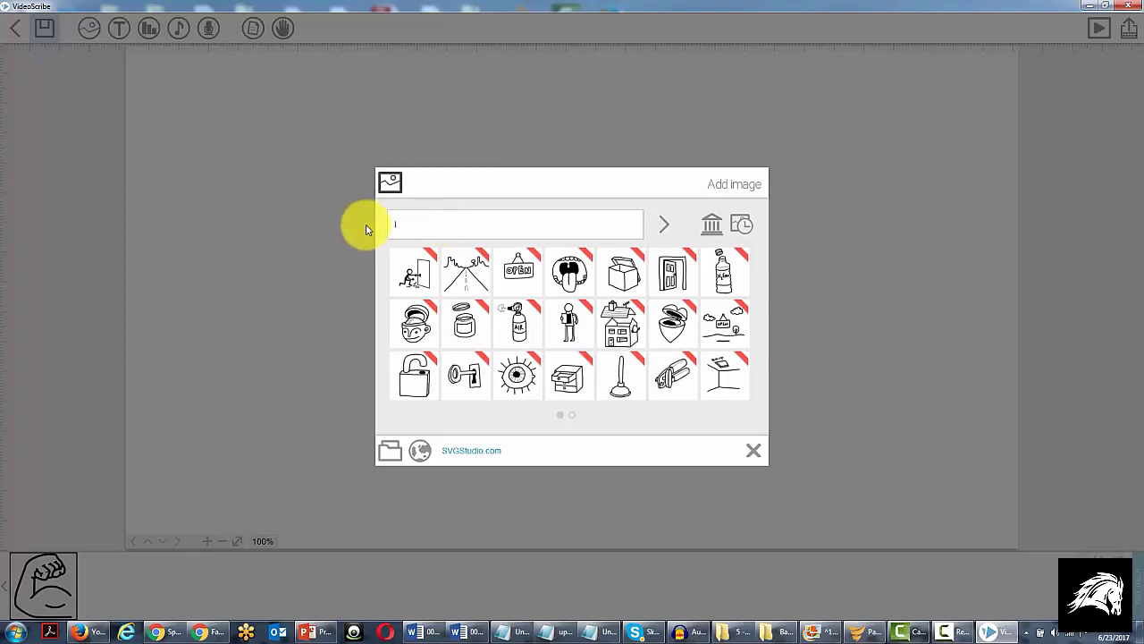
pyautogui.write('lock')
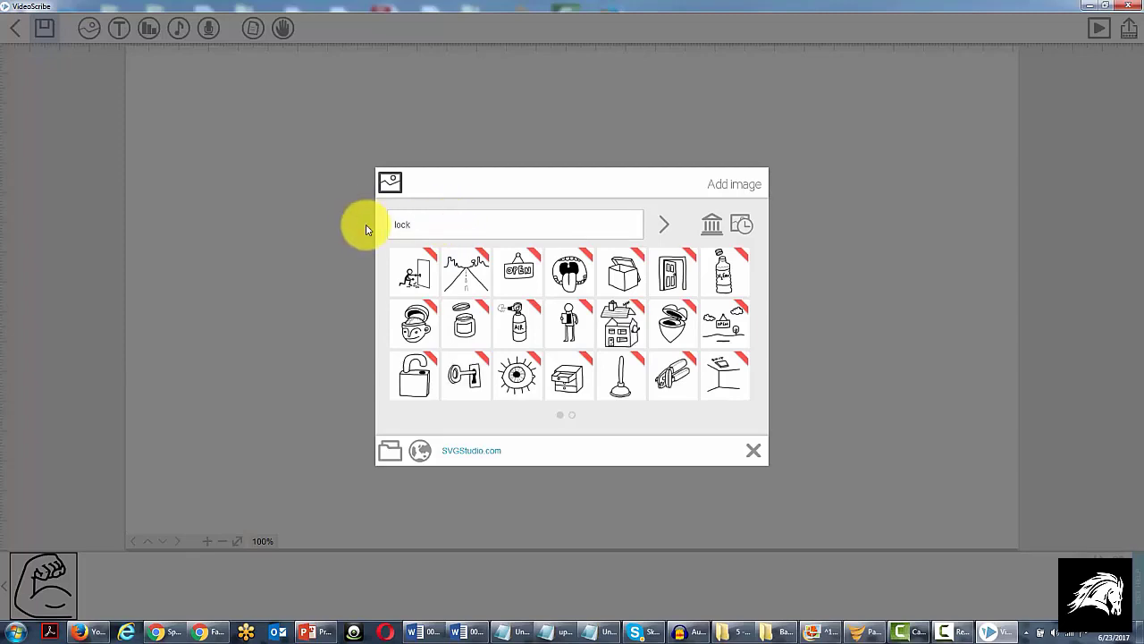
pyautogui.click(666, 226)
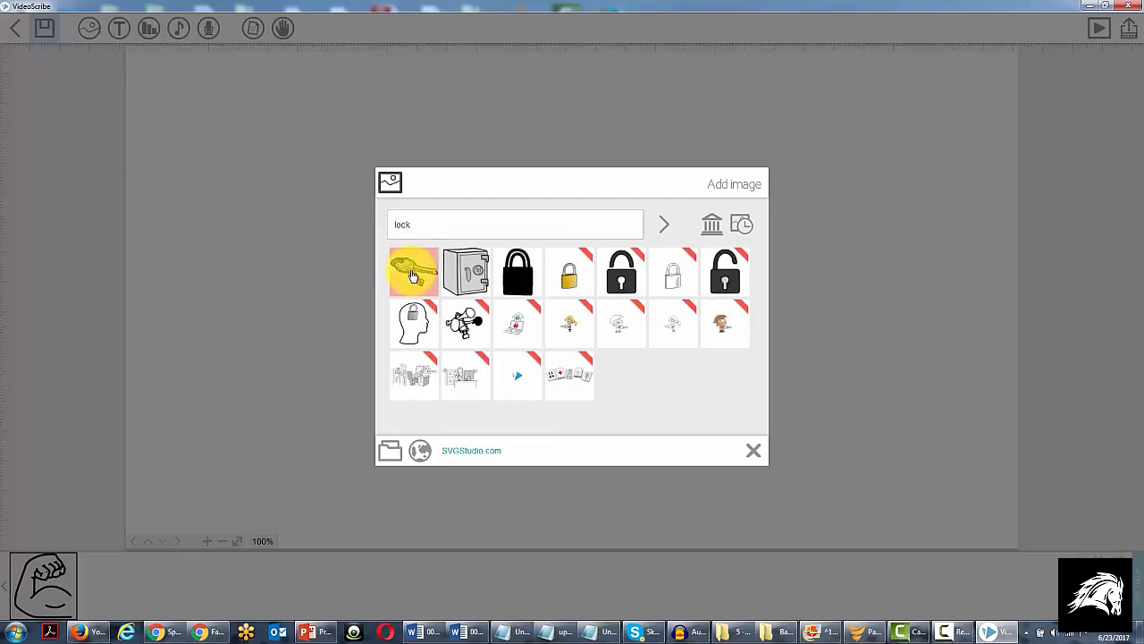
pyautogui.click(413, 272)
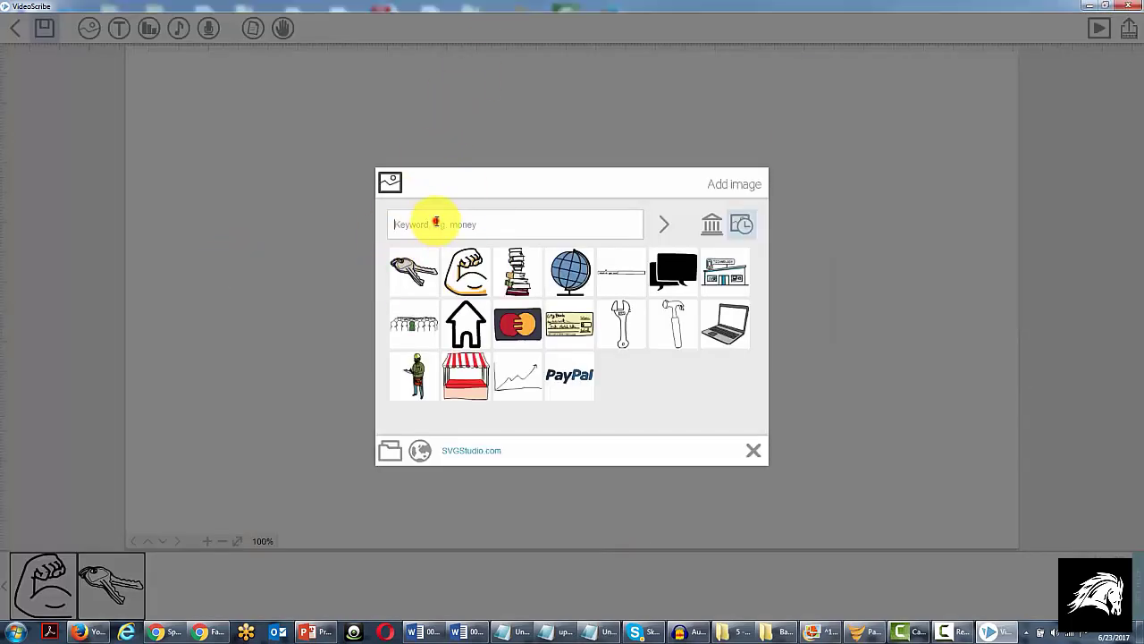
# - Search images for "goals" and add the wheel drawing as the third scene
pyautogui.write('goals')
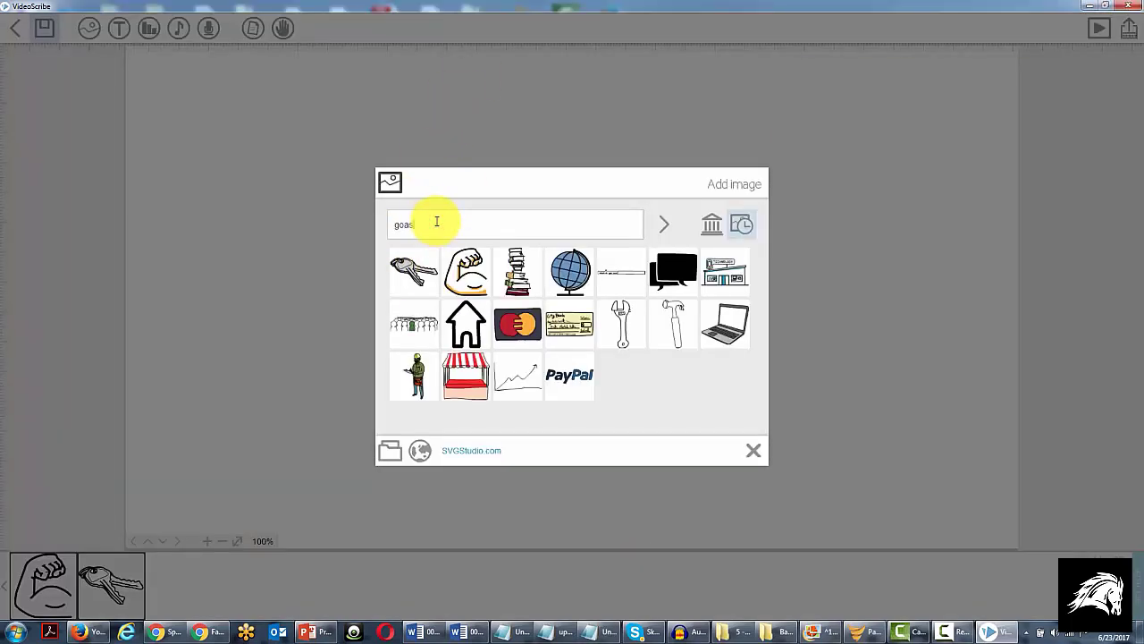
pyautogui.write('ls')
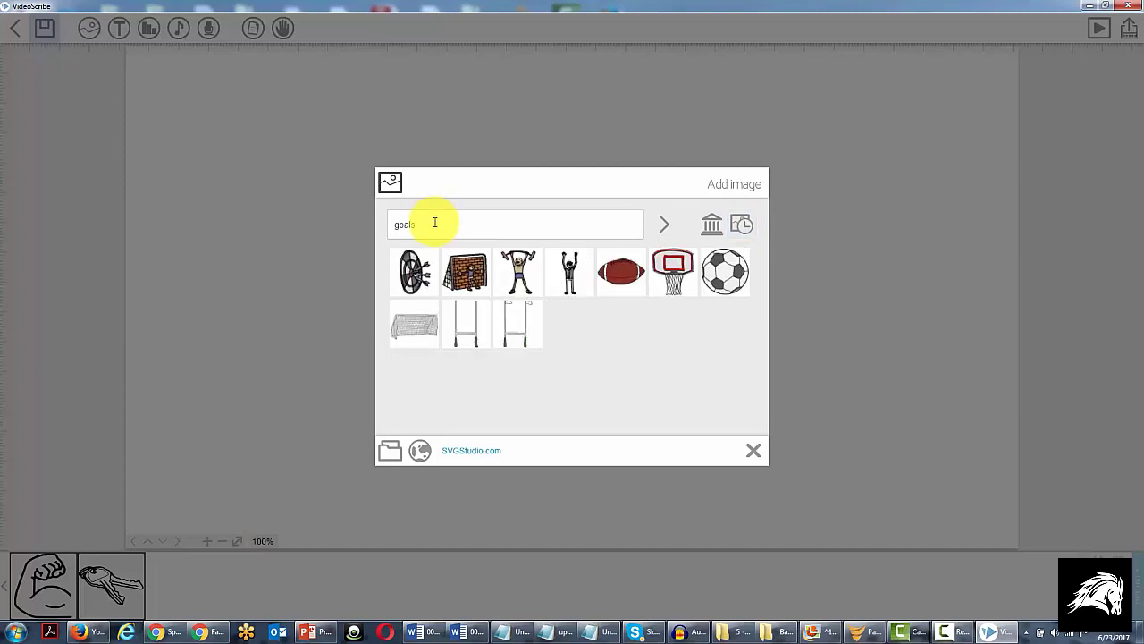
pyautogui.moveTo(415, 272)
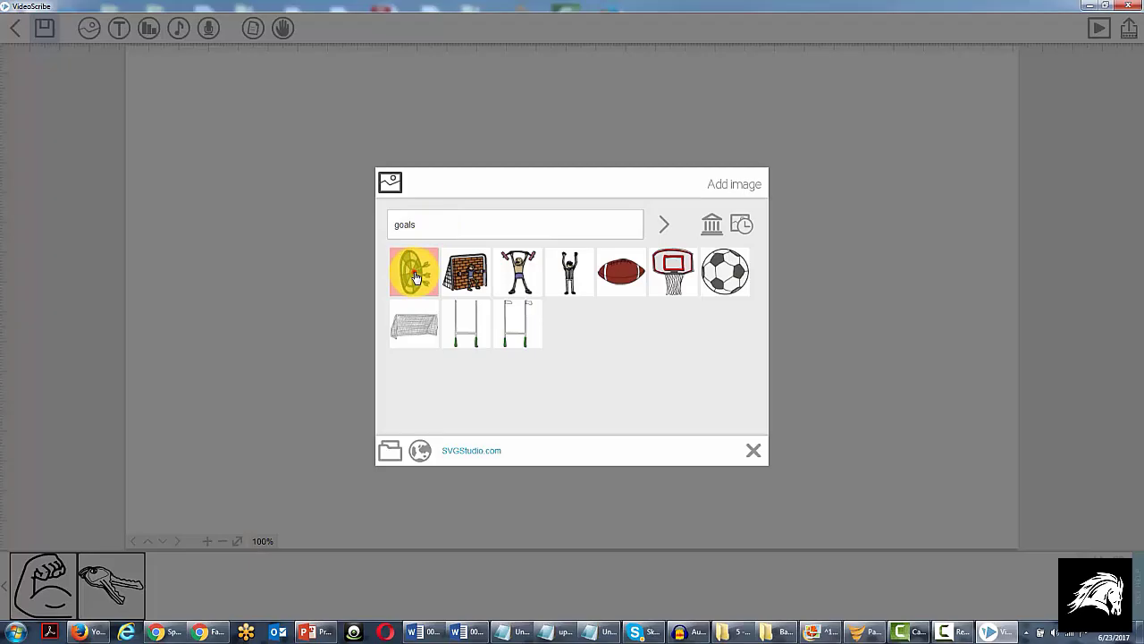
pyautogui.click(413, 272)
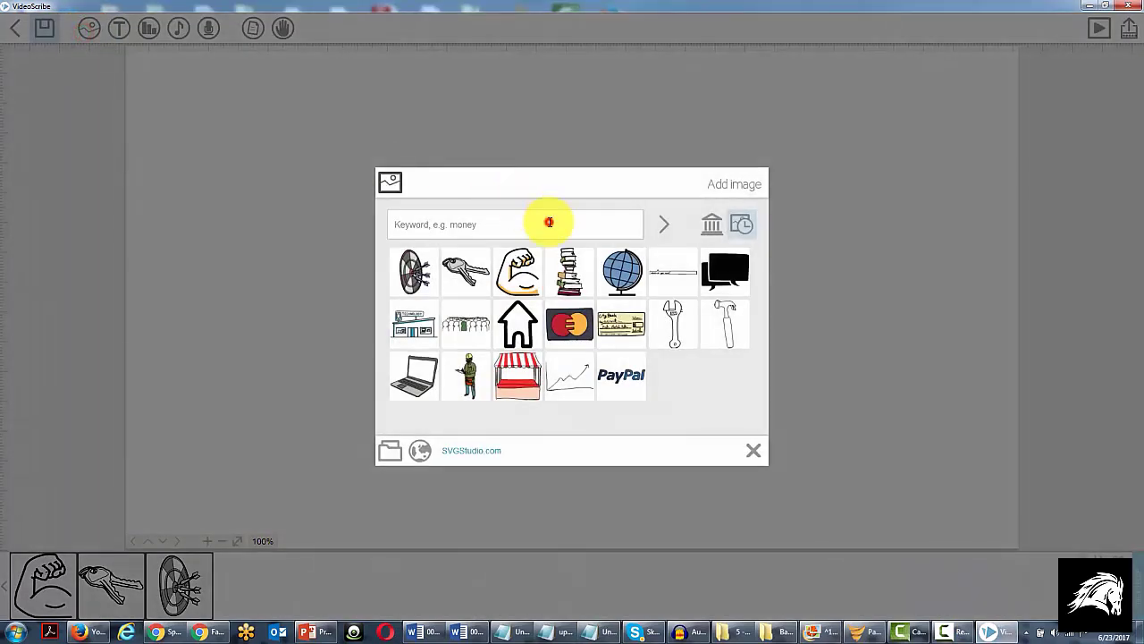
# - Search images for "life" and add the life-ring drawing as the next scene
pyautogui.write('life')
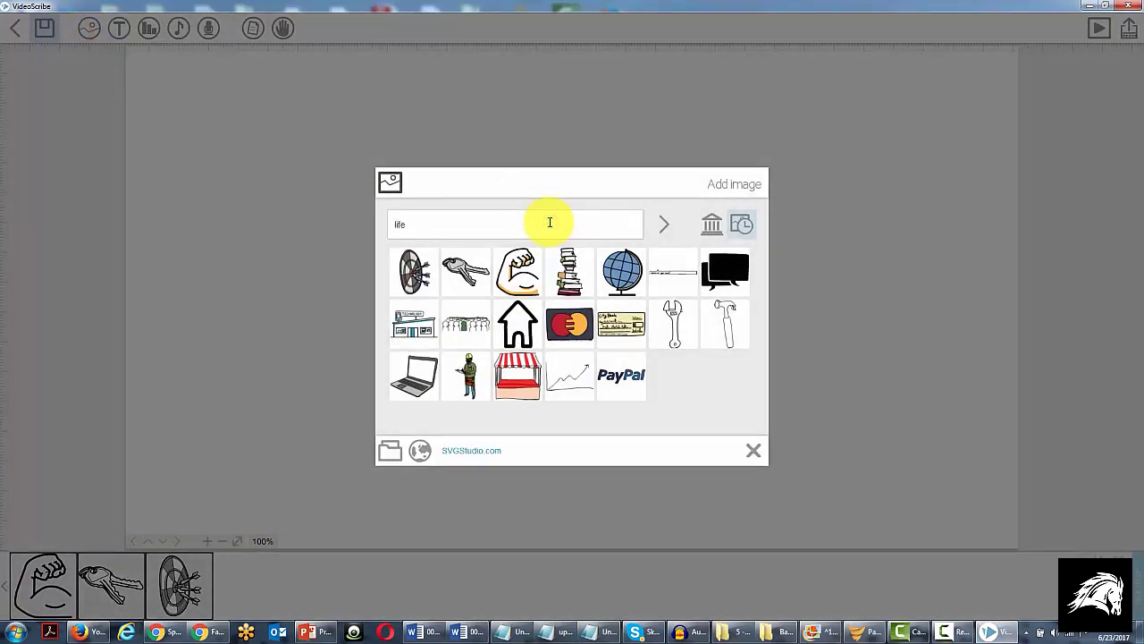
pyautogui.click(663, 223)
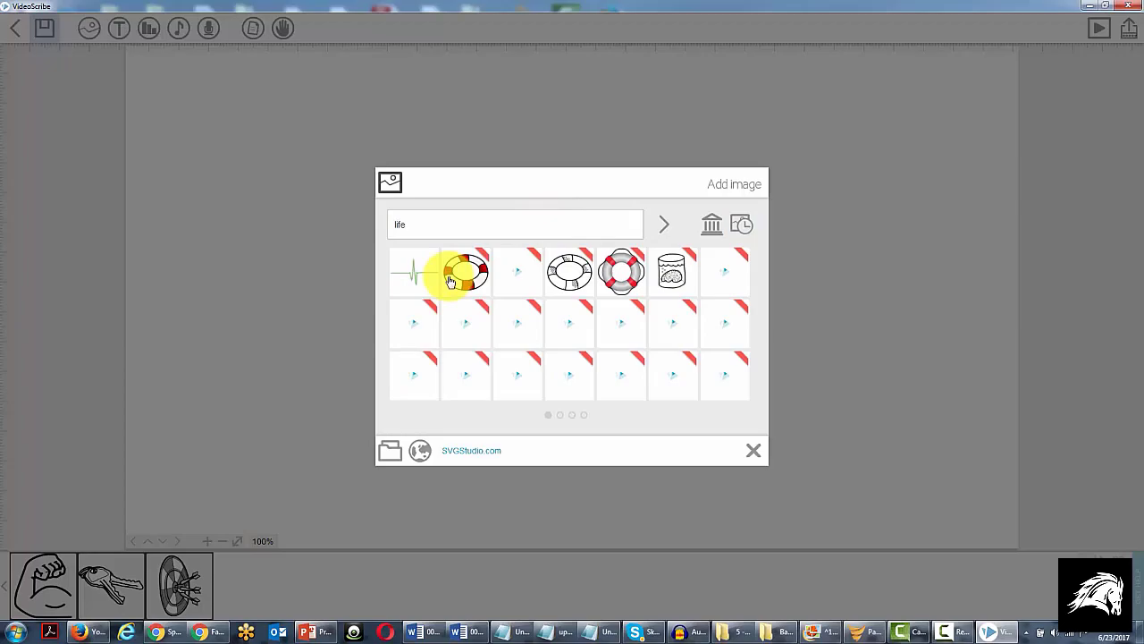
pyautogui.click(413, 272)
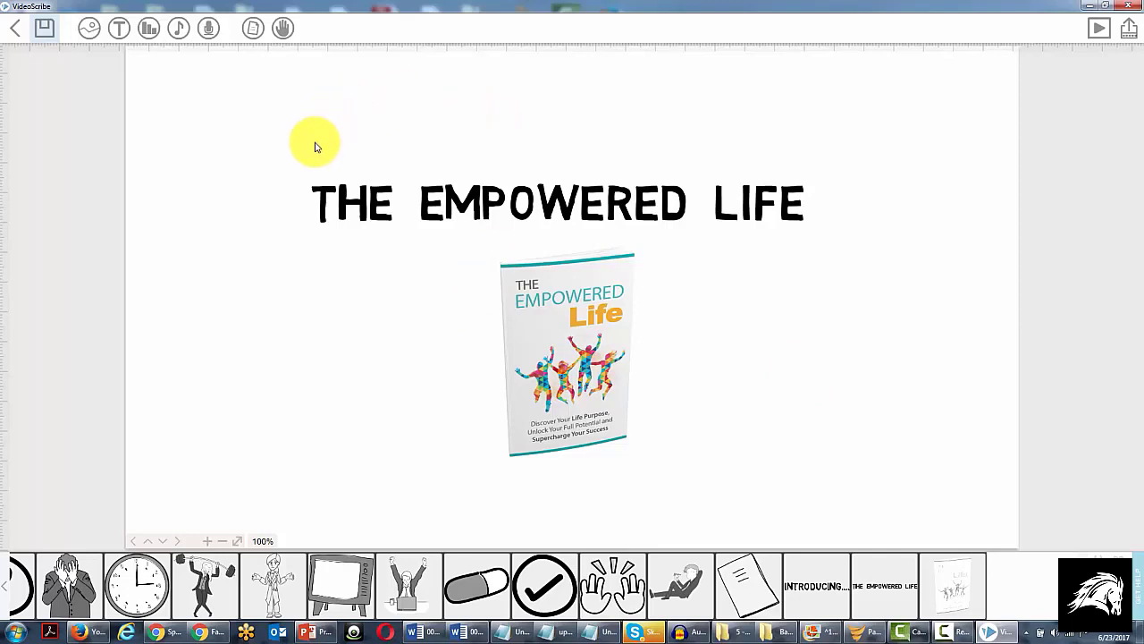
pyautogui.moveTo(283, 168)
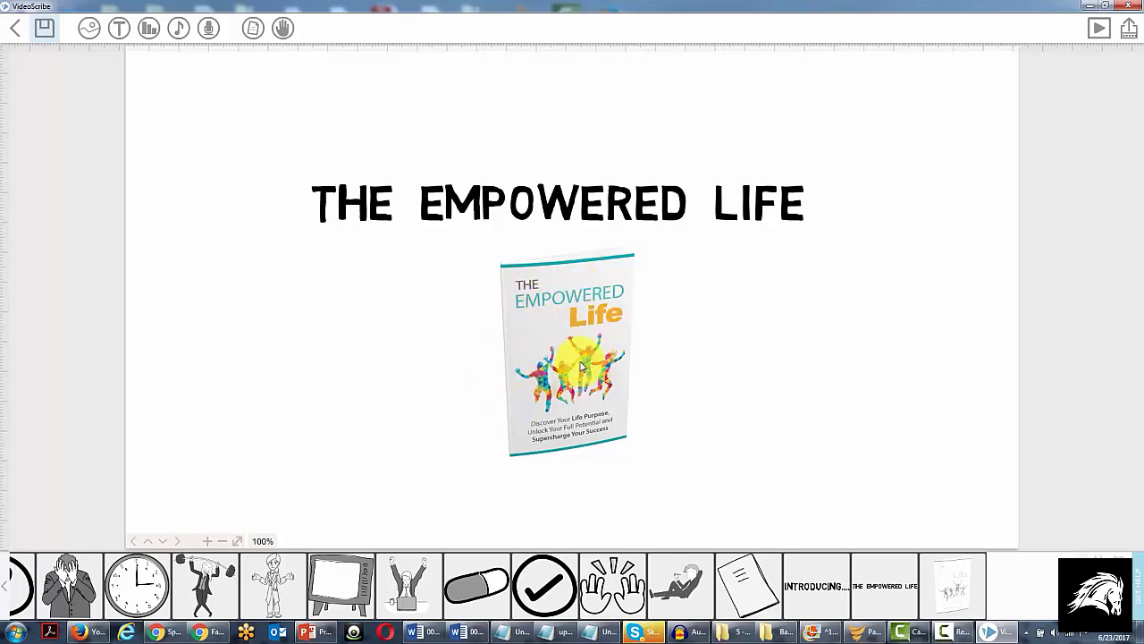
pyautogui.moveTo(498, 315)
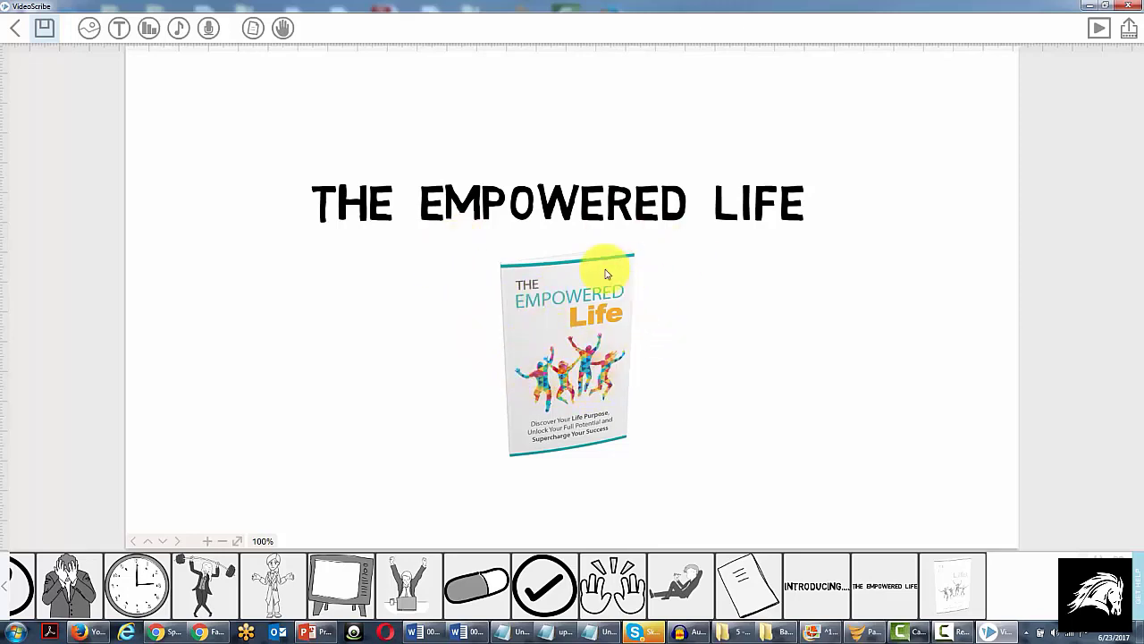
pyautogui.moveTo(659, 303)
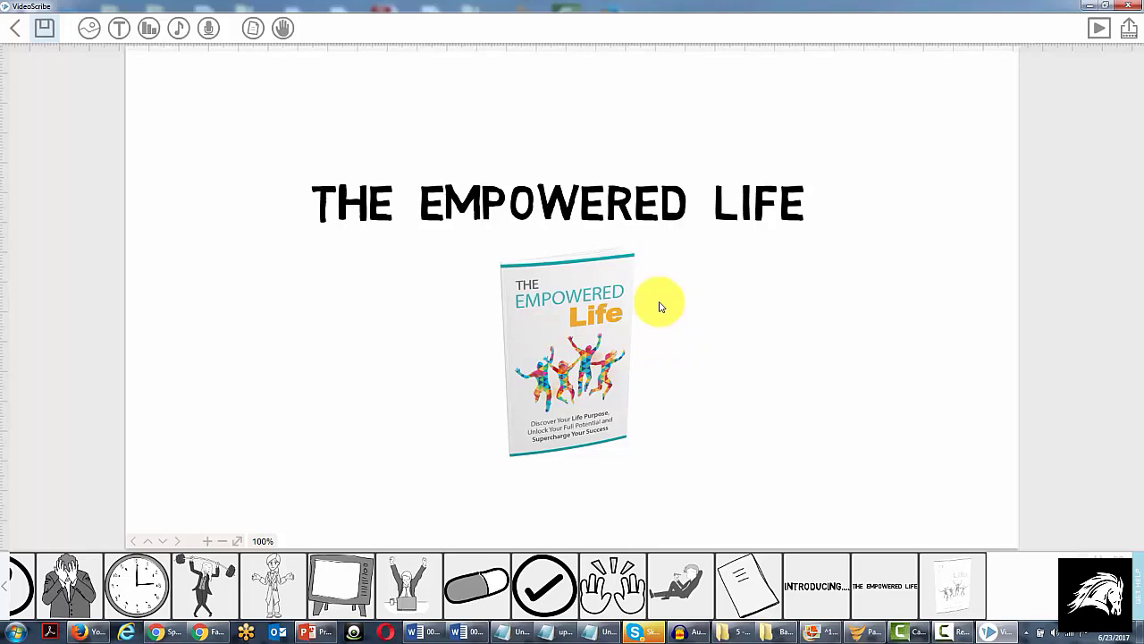
pyautogui.moveTo(522, 358)
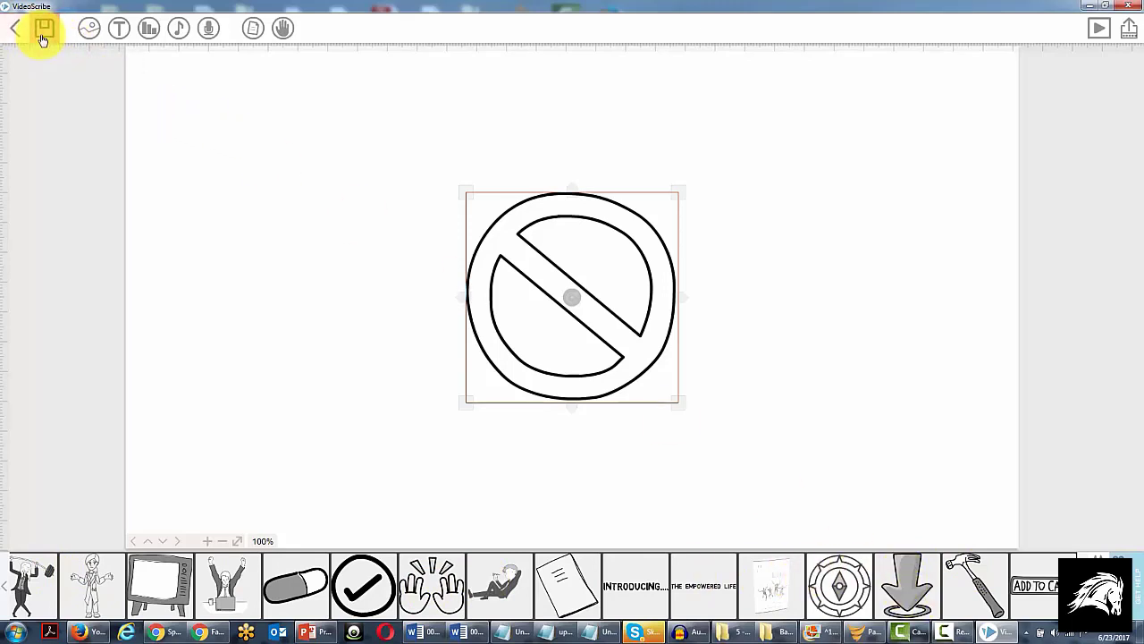
pyautogui.moveTo(43, 28)
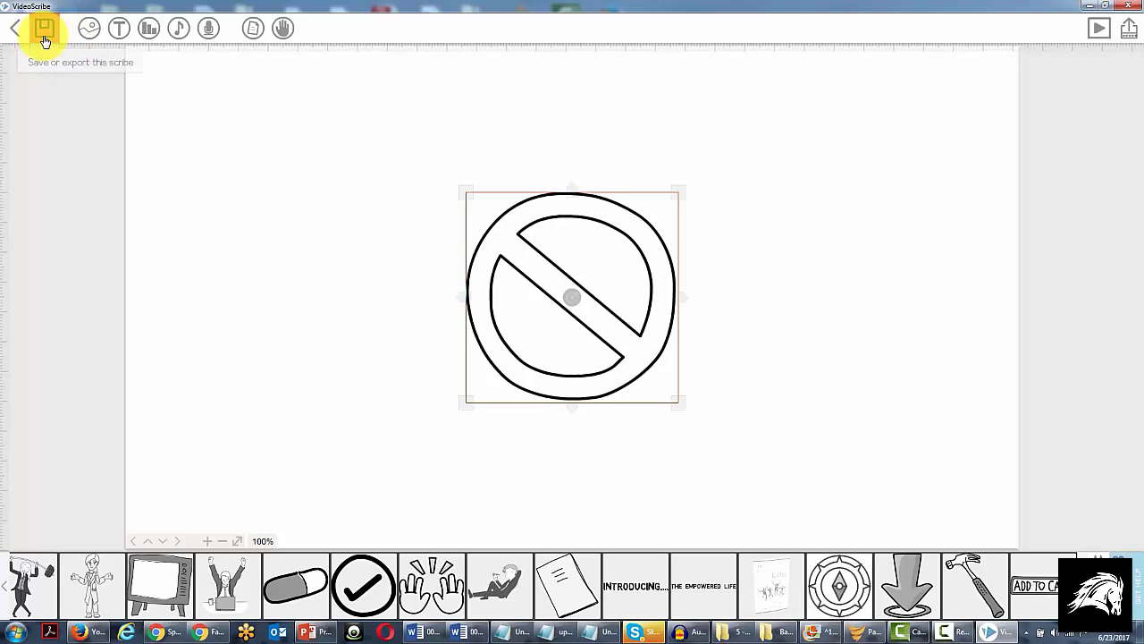
# - Save the scribe so the 'empowered life' project name shows in the window title
pyautogui.click(43, 28)
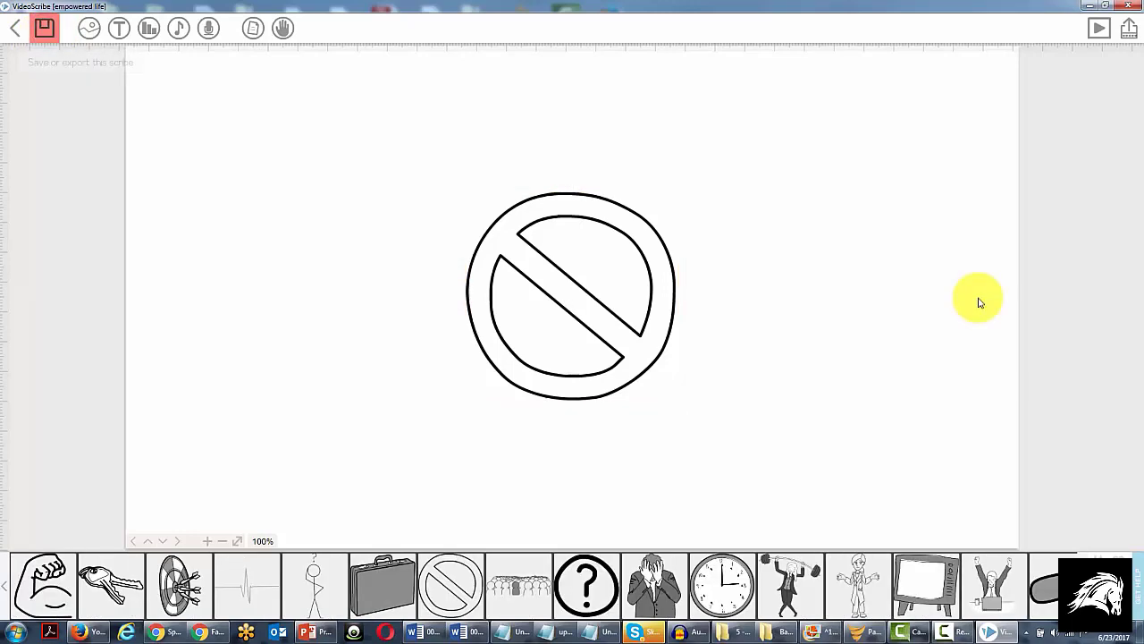
pyautogui.moveTo(243, 157)
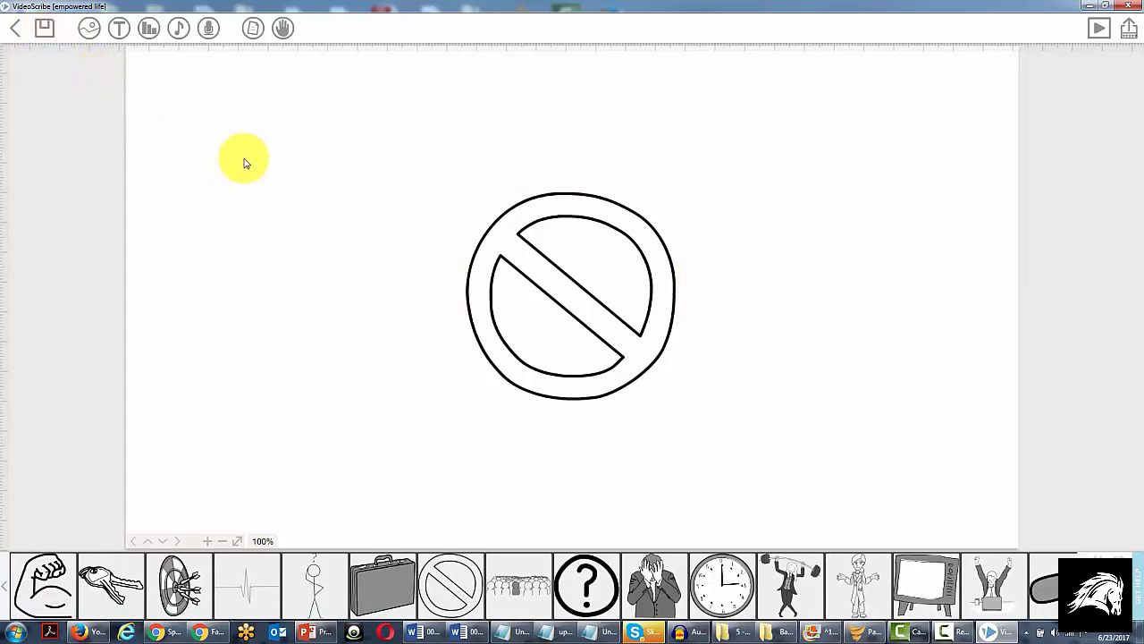